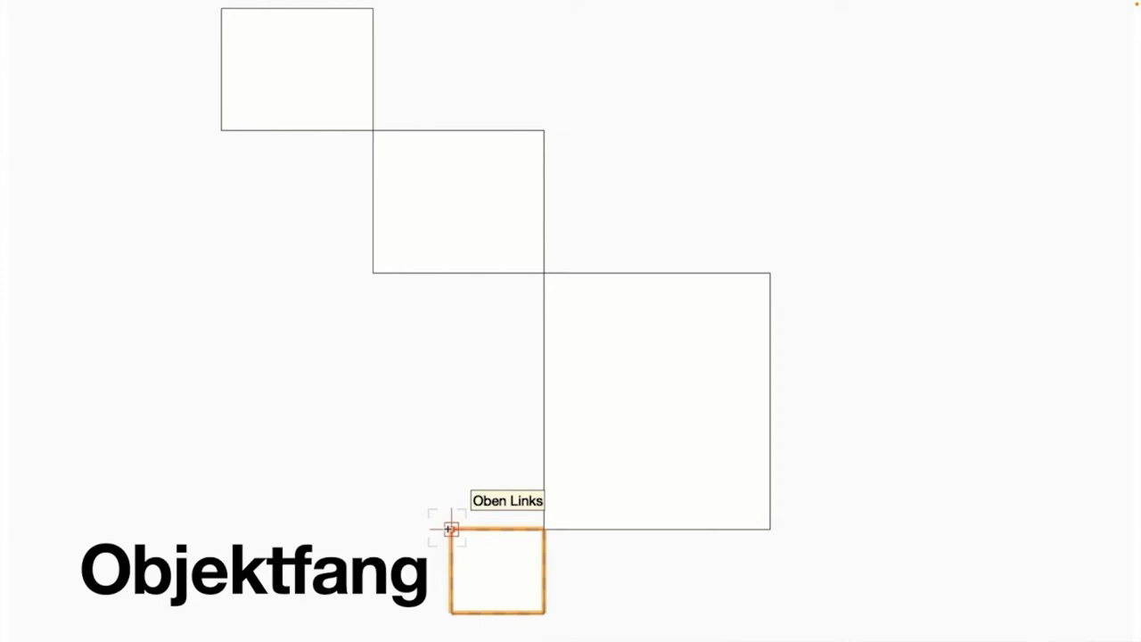
mouse_move(220, 529)
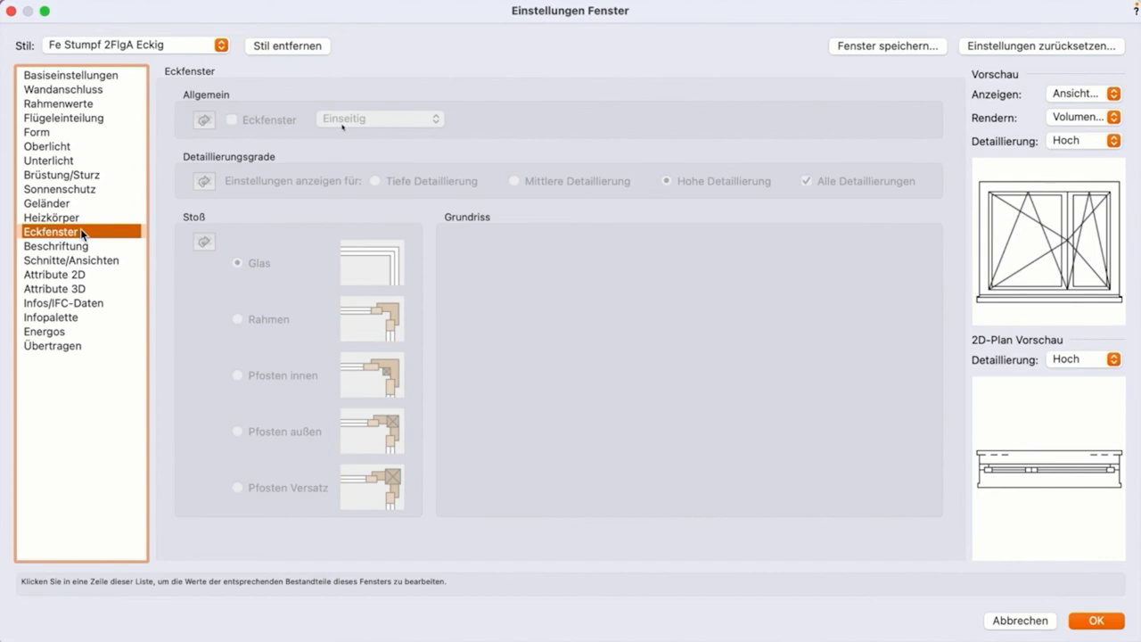
Step: Show the Infos/IFC-Daten section for the Fe Stumpf 2FlgA Eckig window style
click(63, 303)
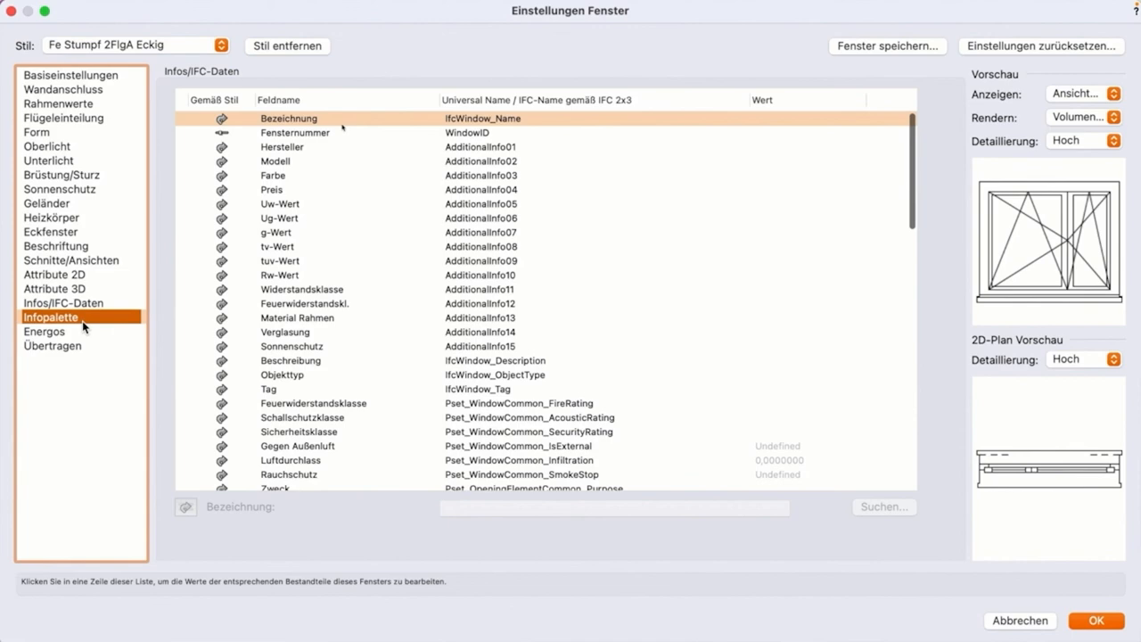
click(63, 302)
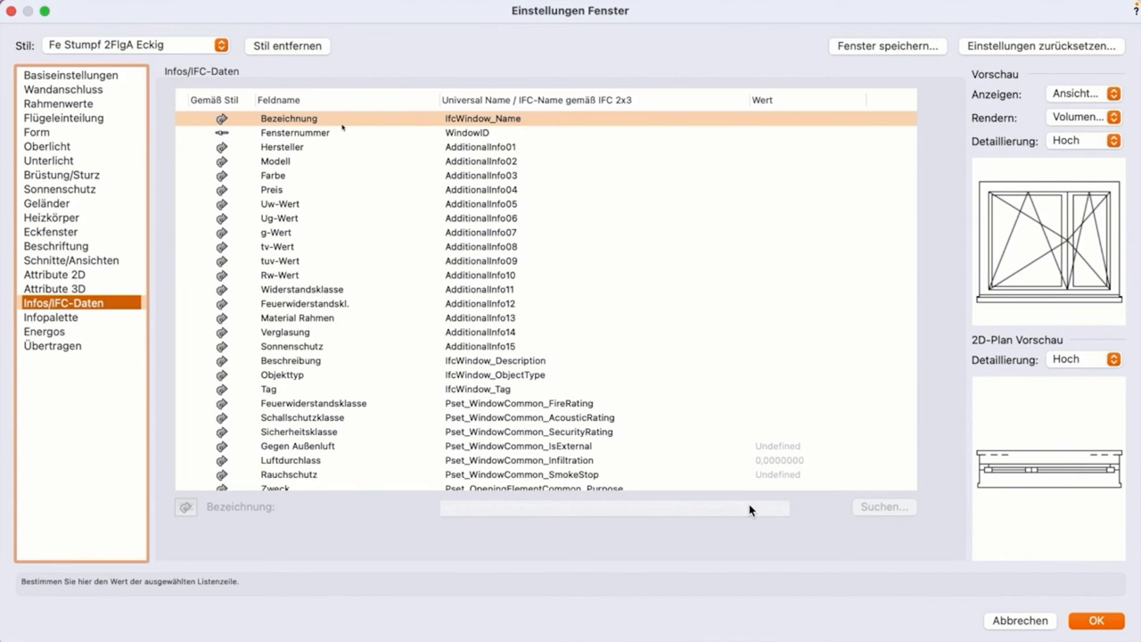